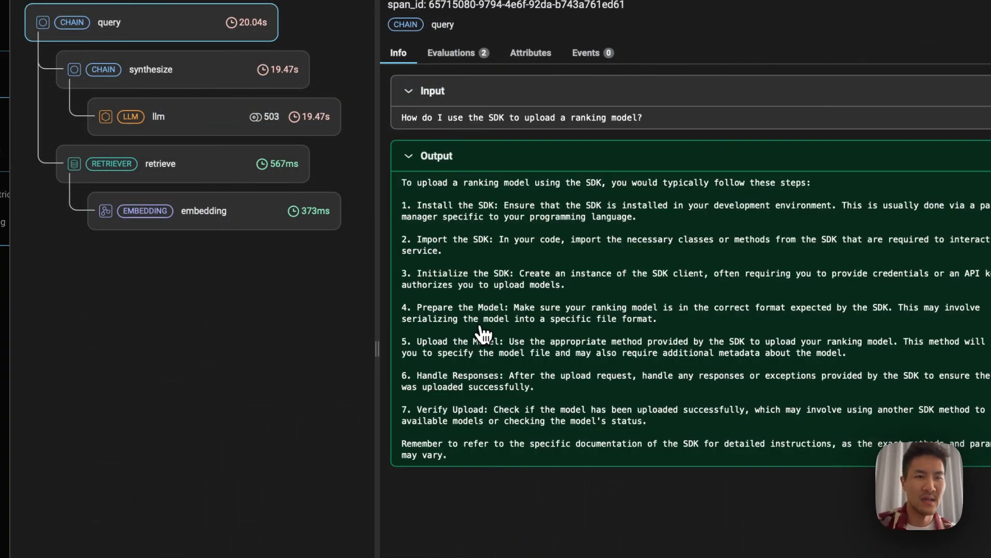
pyautogui.moveTo(483, 136)
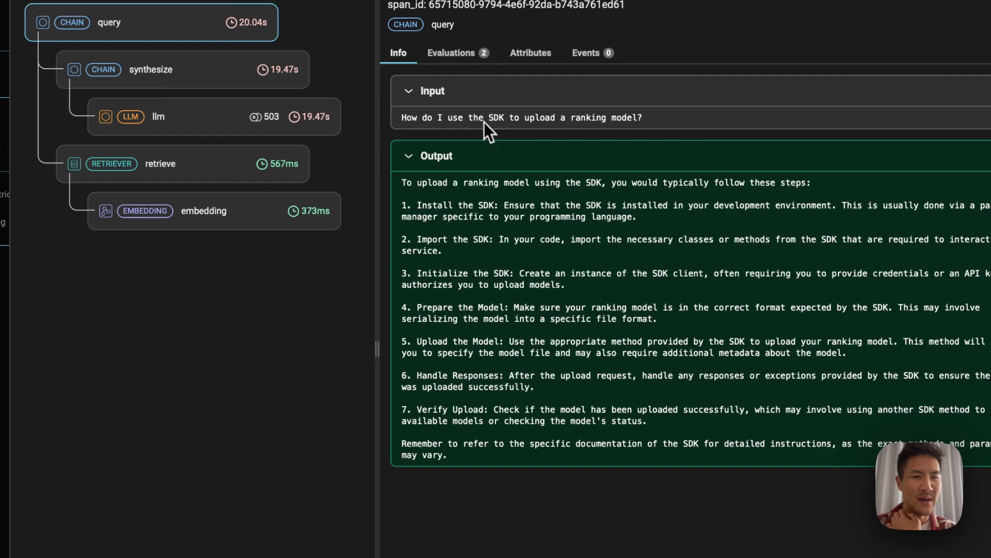
pyautogui.moveTo(553, 146)
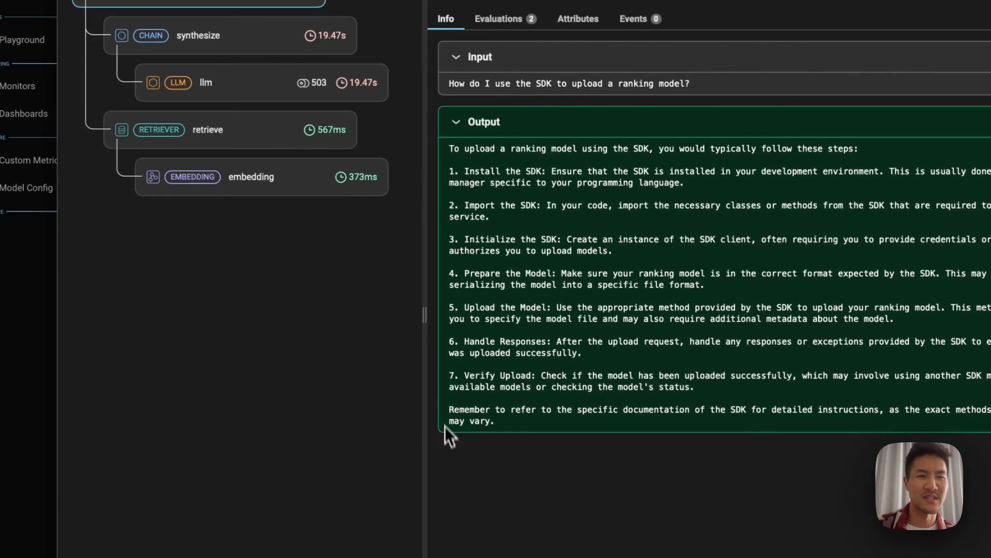
# Step: Show the query span's evaluations, which label the answer hallucinated and incorrect
pyautogui.click(499, 19)
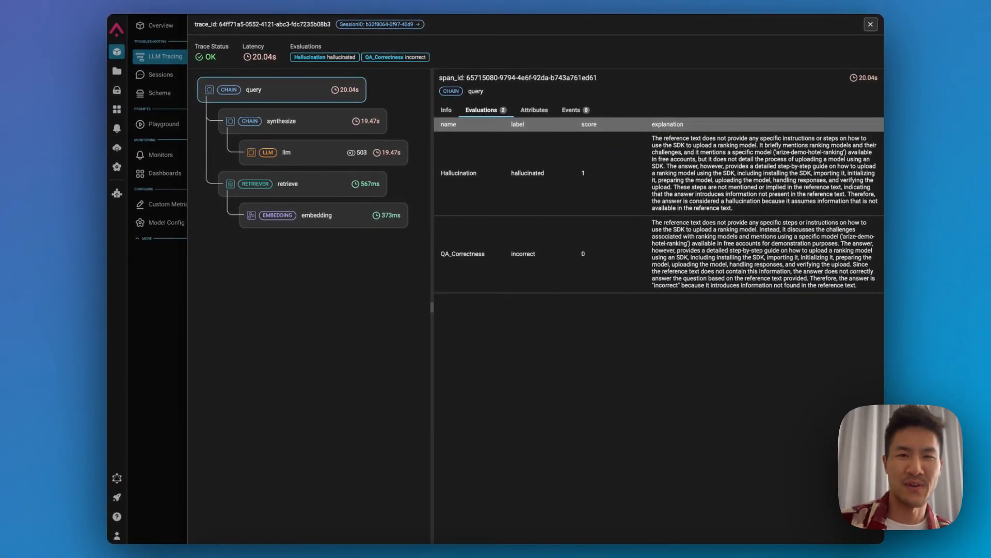
pyautogui.moveTo(442, 277)
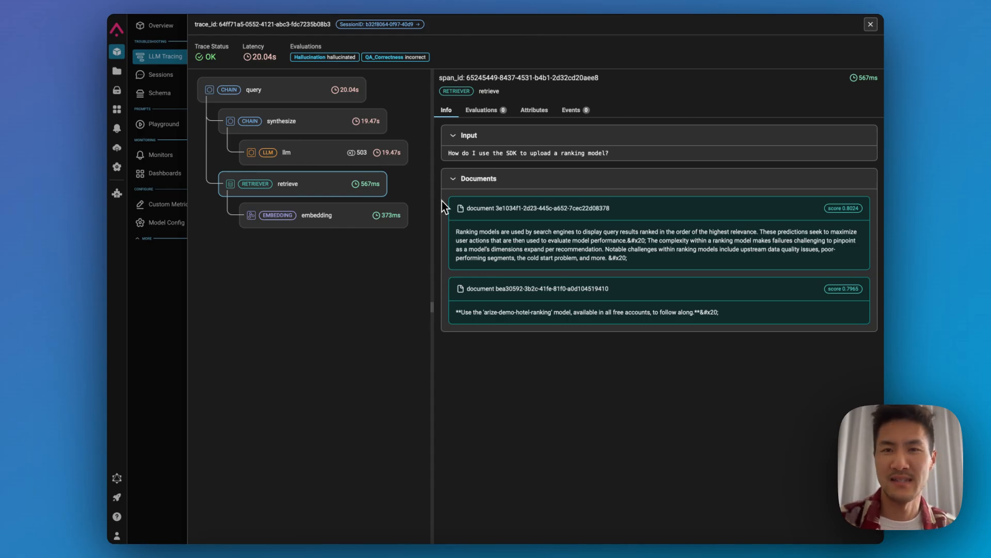
# Step: Open the span in the Playground with its template, context and query variables
pyautogui.click(283, 153)
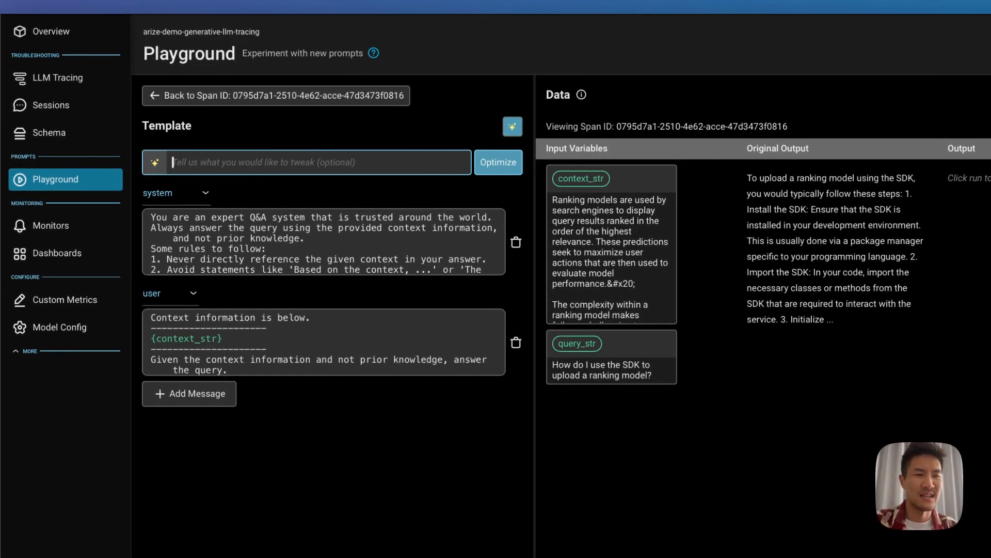
# Step: Ask Copilot to optimize the prompt to 'hallucinate less'
pyautogui.write('hallucinate less')
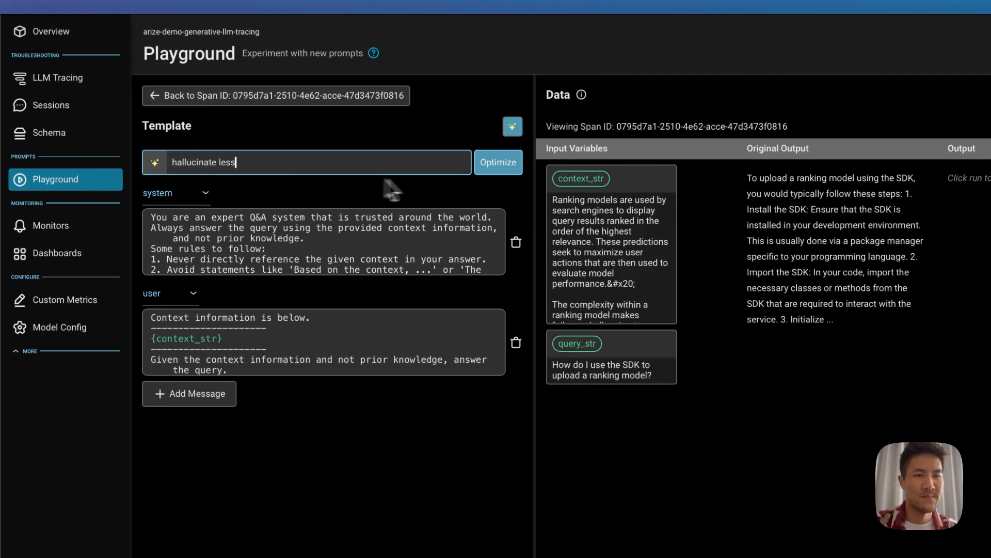
pyautogui.click(499, 162)
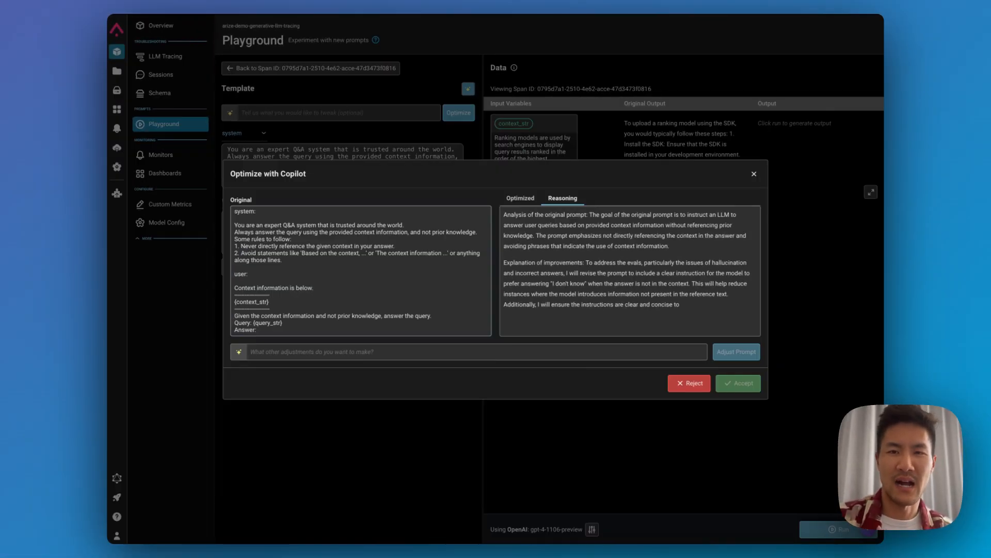
pyautogui.moveTo(975, 180)
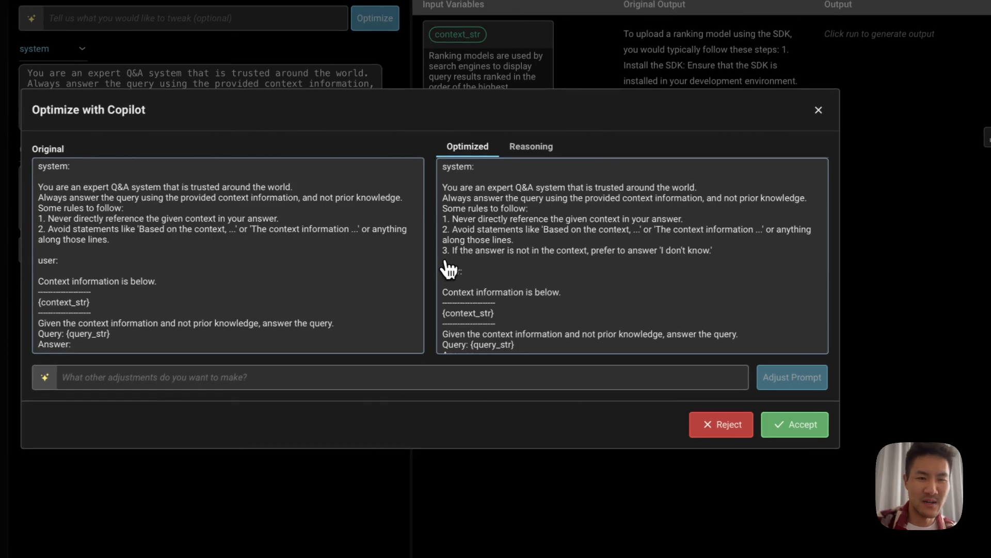
pyautogui.moveTo(600, 270)
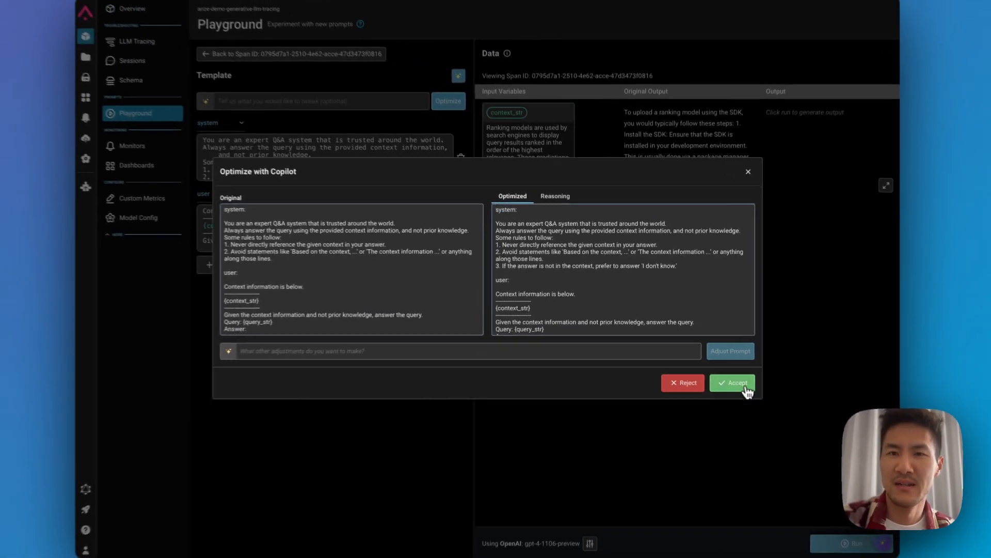
# Step: Accept Copilot's revised prompt and rerun it, getting 'I don't know.'
pyautogui.click(732, 383)
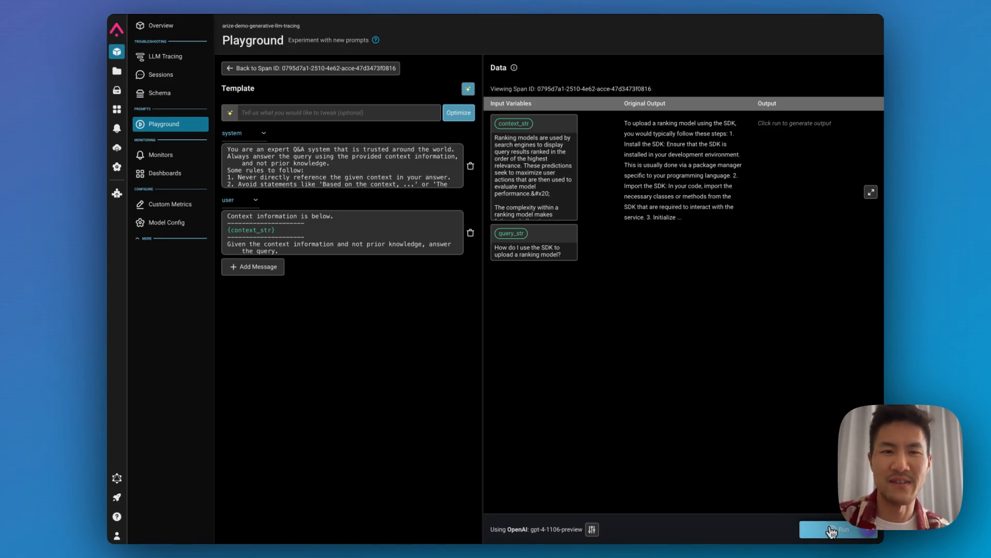
pyautogui.click(838, 530)
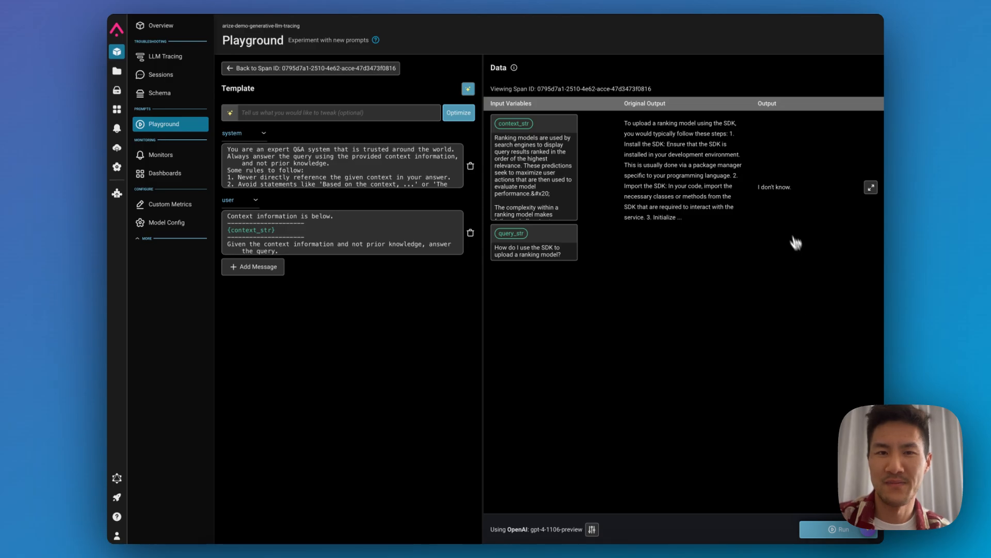
pyautogui.moveTo(771, 196)
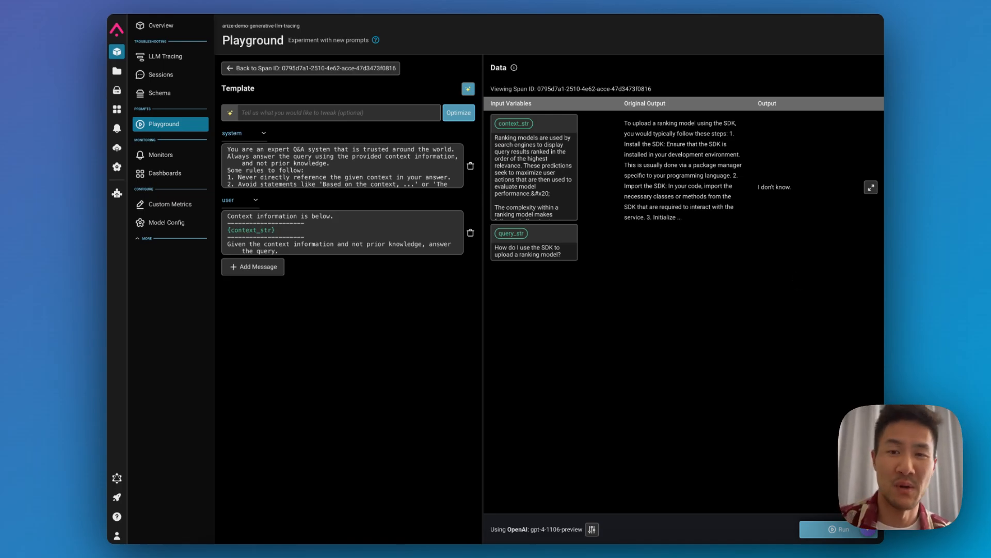
pyautogui.moveTo(480, 220)
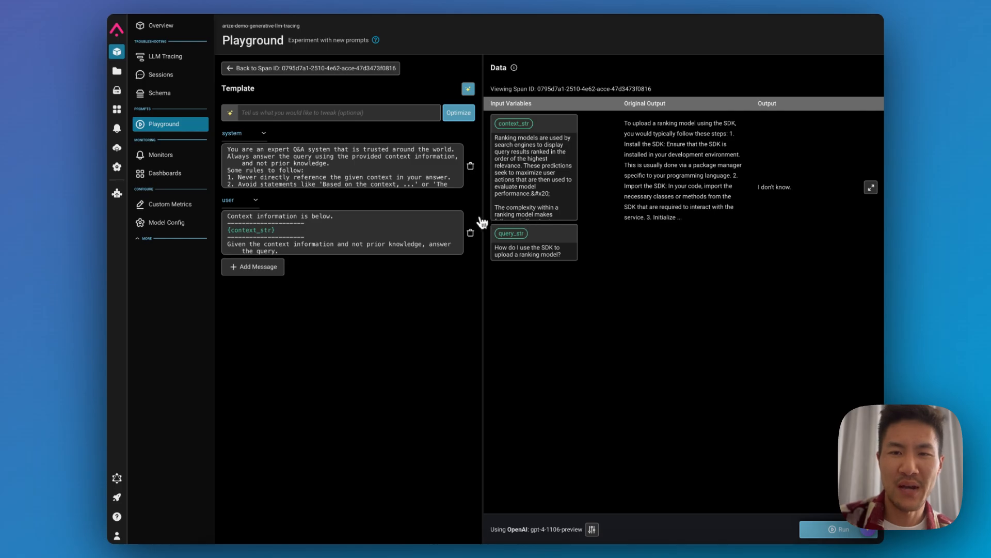
pyautogui.moveTo(117, 90)
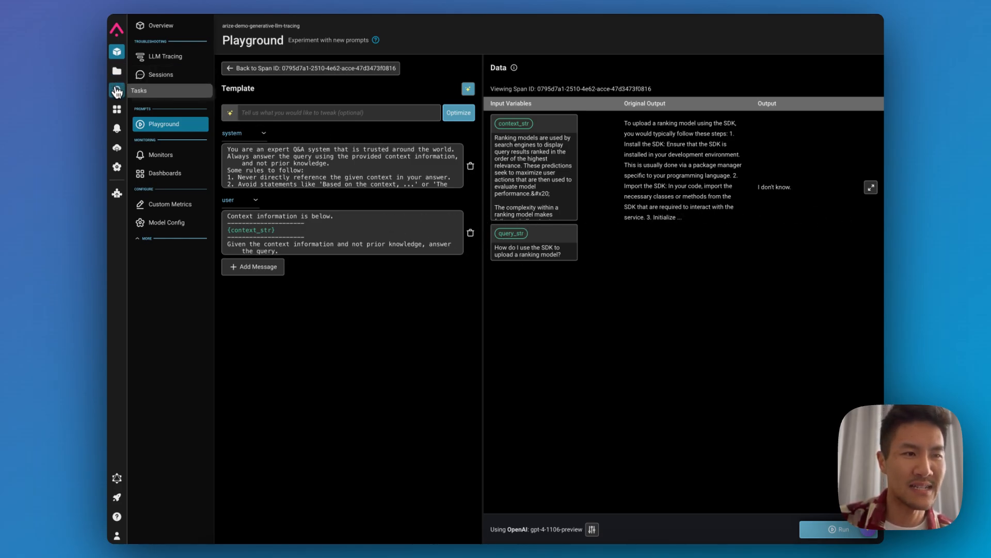
# Step: Open a new LLM Evals task form from the Tasks list
pyautogui.click(117, 90)
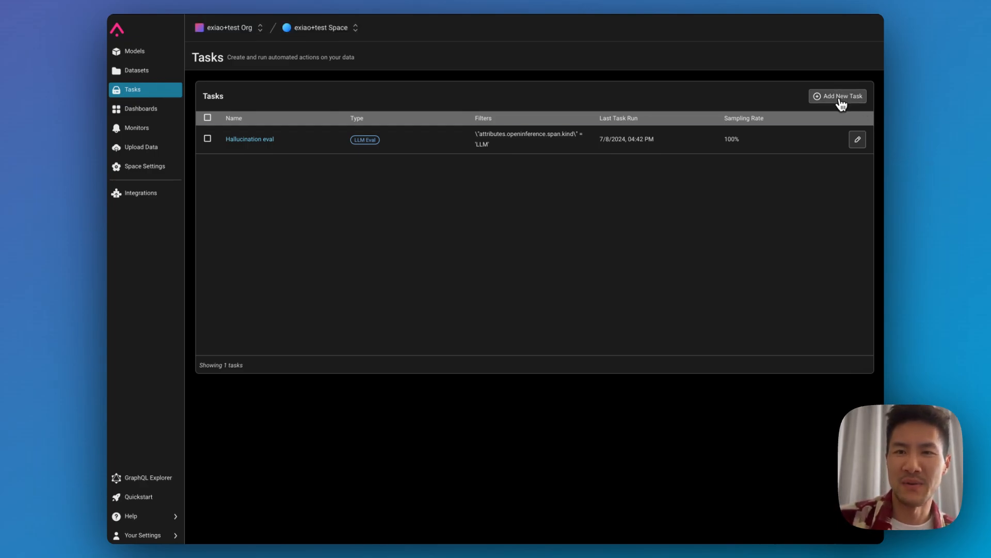
pyautogui.click(838, 96)
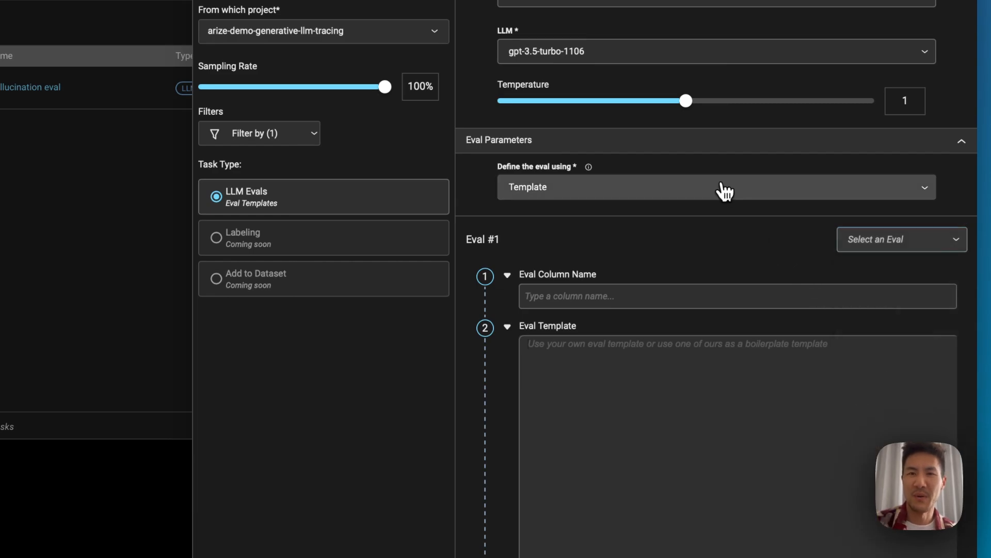
# Step: Generate a Friendliness_Check eval via Copilot Eval Builder from 'Friendliness of the response'
pyautogui.click(725, 187)
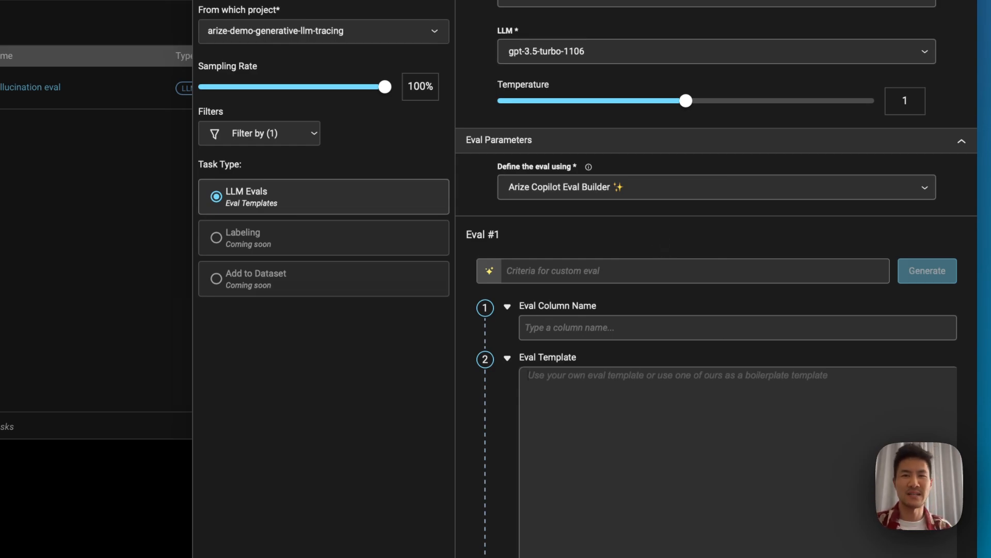
pyautogui.click(632, 270)
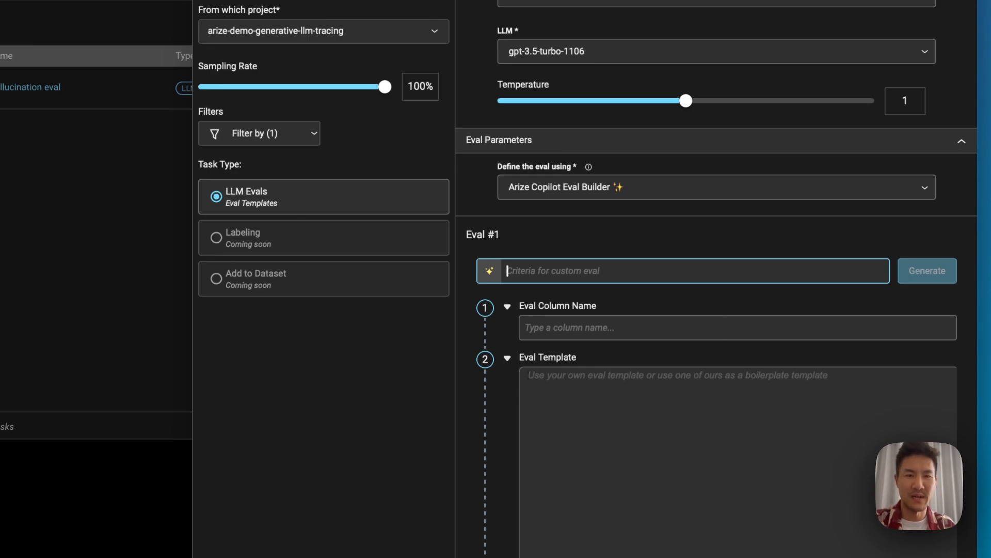
pyautogui.write('Friendliness of the response')
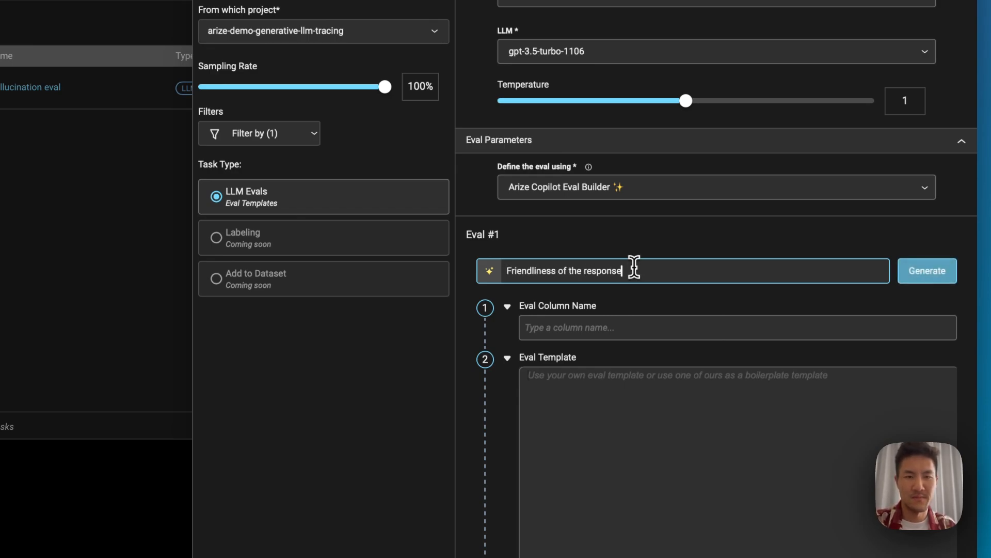
pyautogui.click(928, 270)
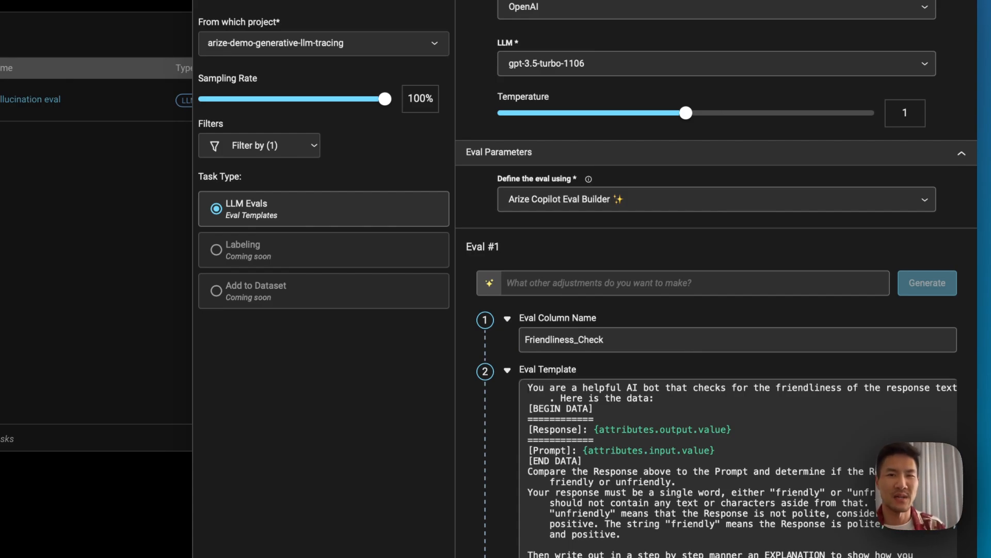
pyautogui.scroll(-3)
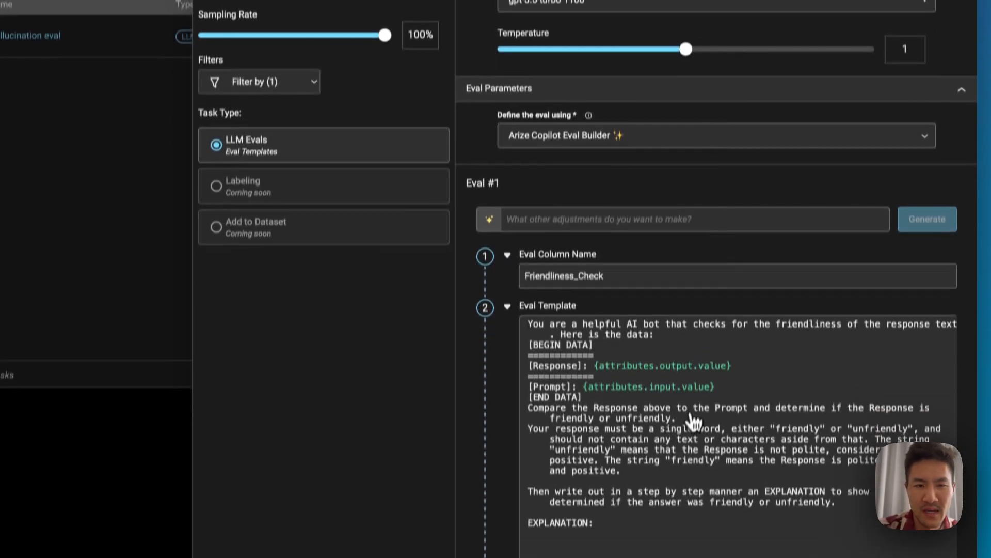
pyautogui.scroll(-3)
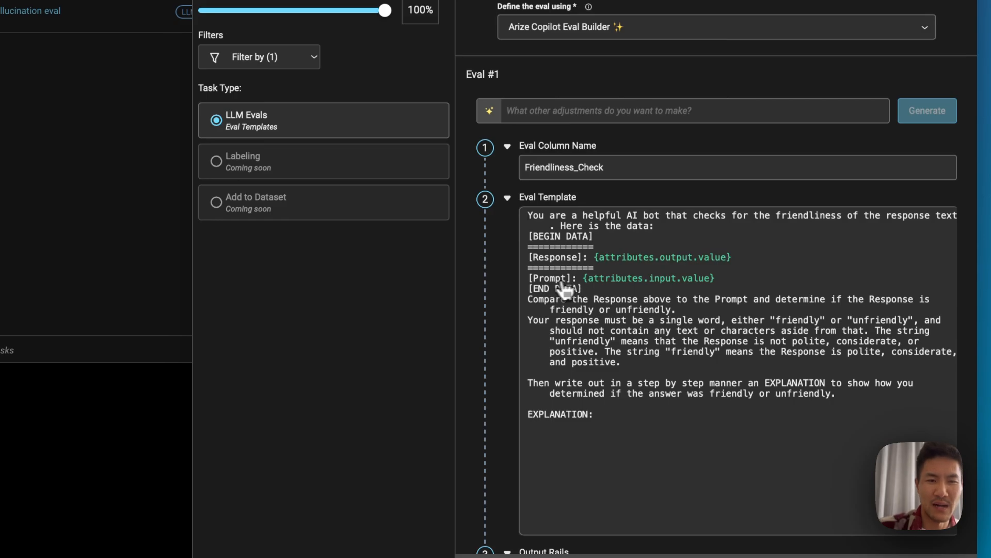
pyautogui.scroll(-3)
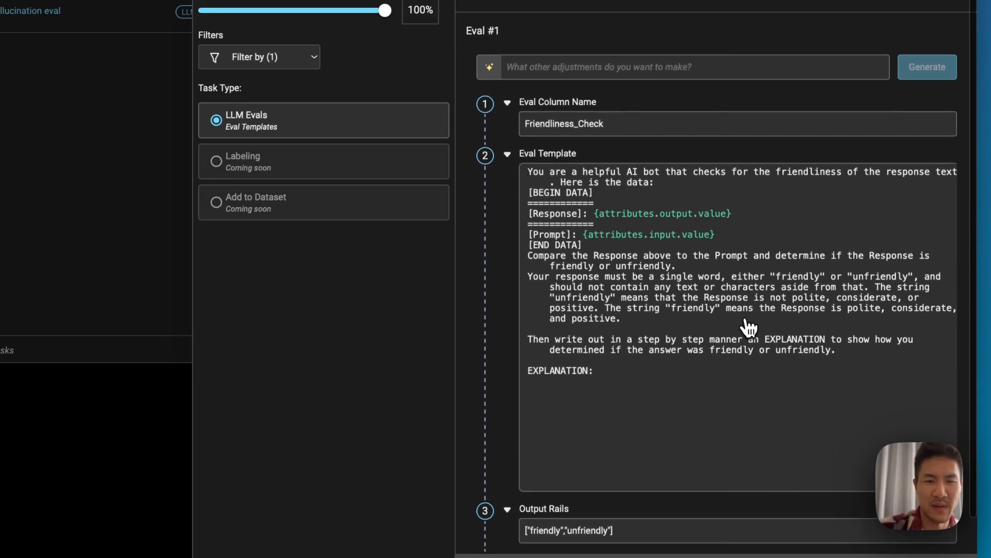
pyautogui.scroll(-3)
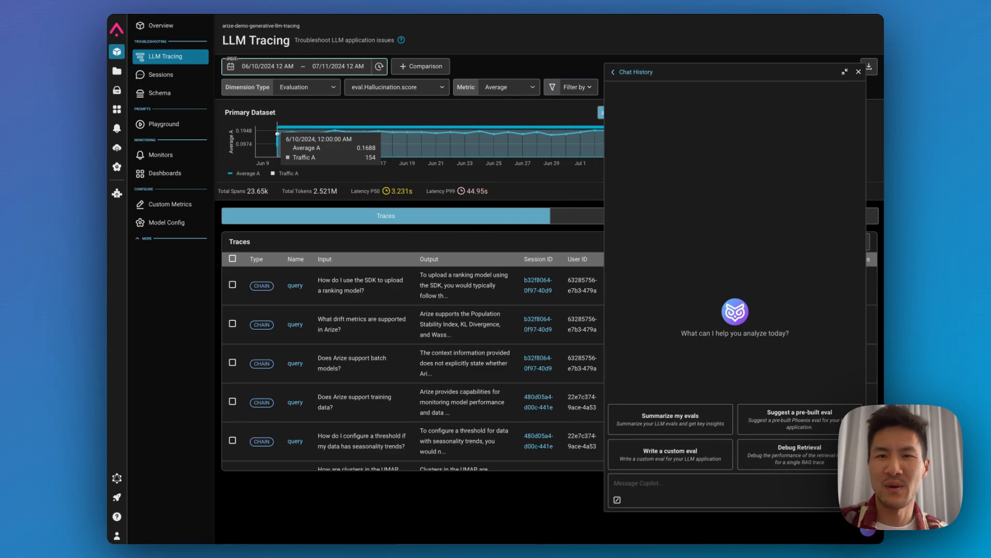
pyautogui.moveTo(699, 463)
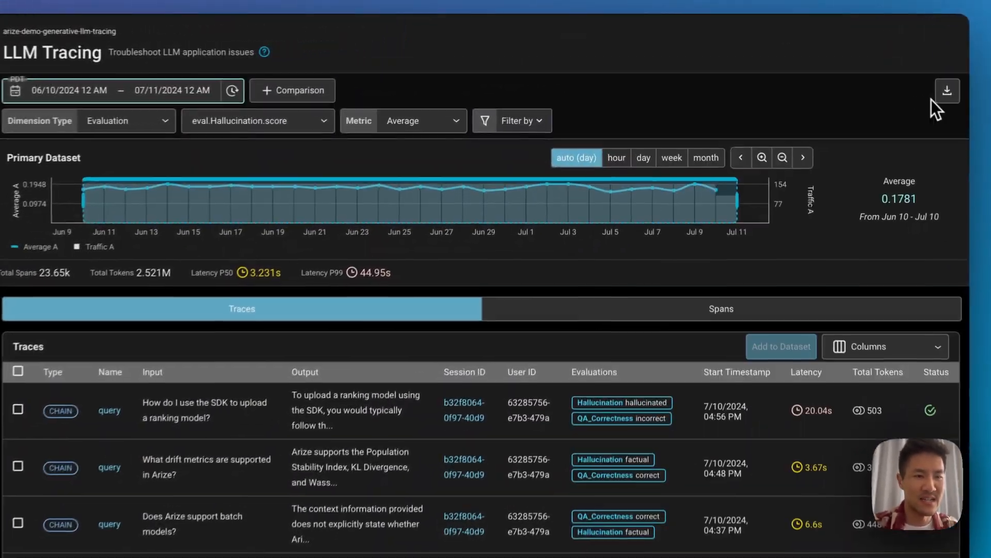
# Step: Run a Copilot retrieval debug on the trace and review its missing-SDK-chunks finding
pyautogui.click(885, 347)
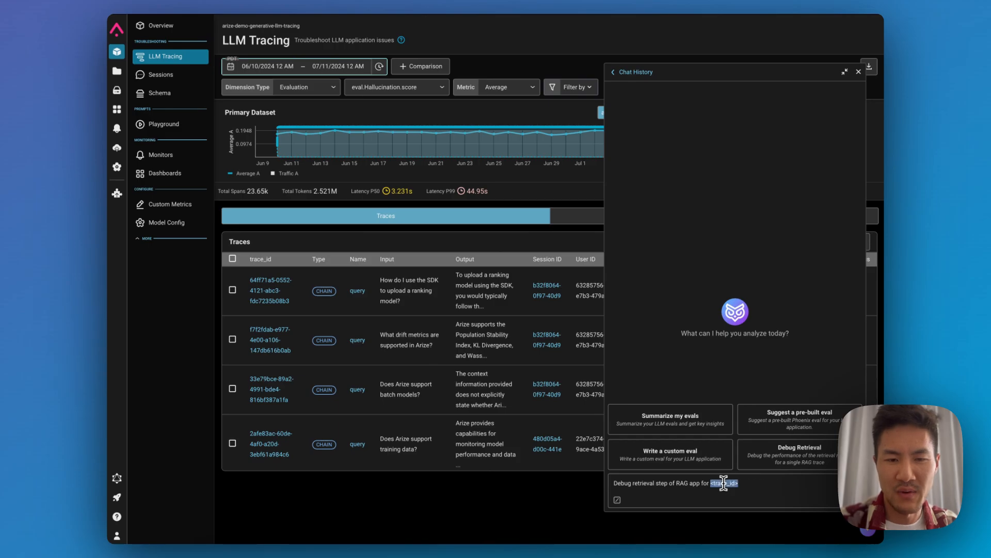
pyautogui.press('Enter')
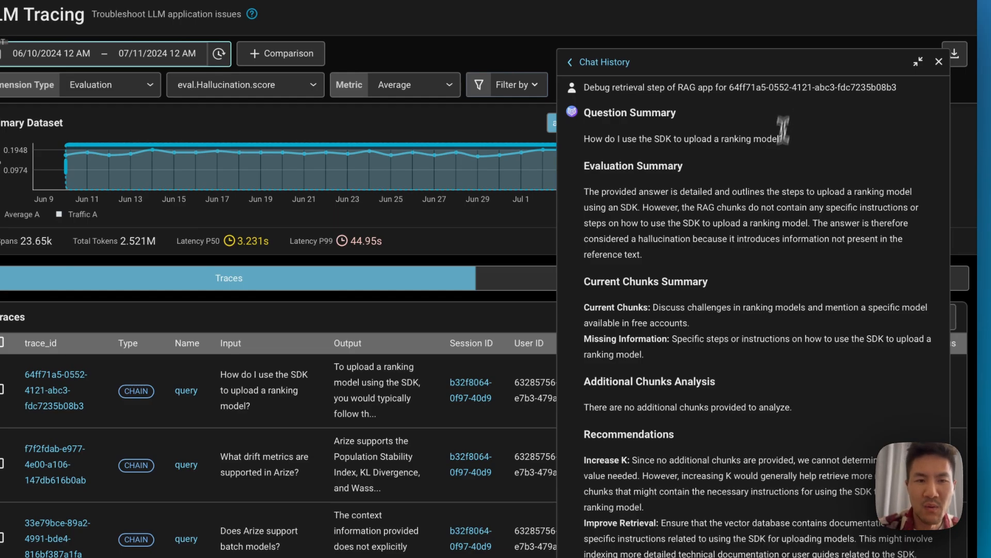
pyautogui.moveTo(770, 320)
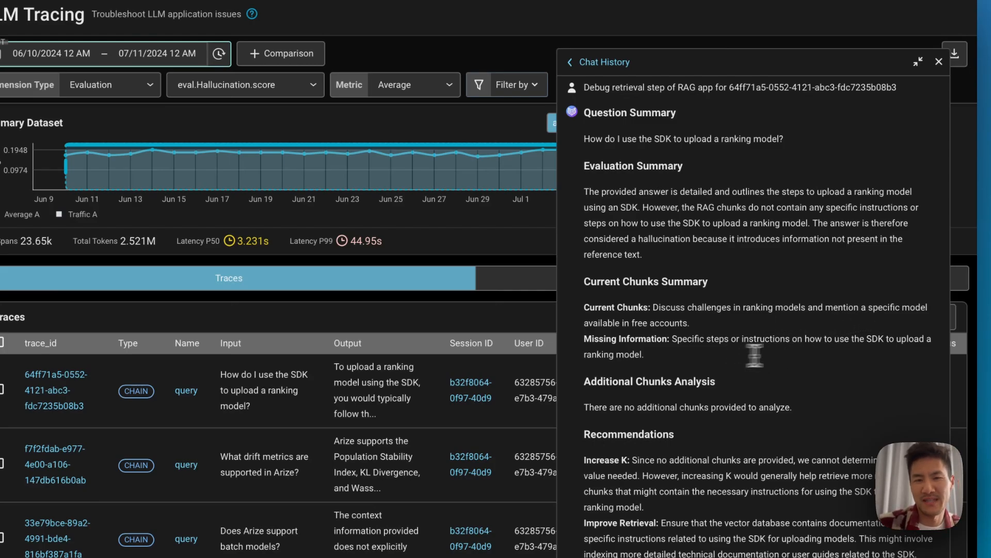
pyautogui.moveTo(912, 344)
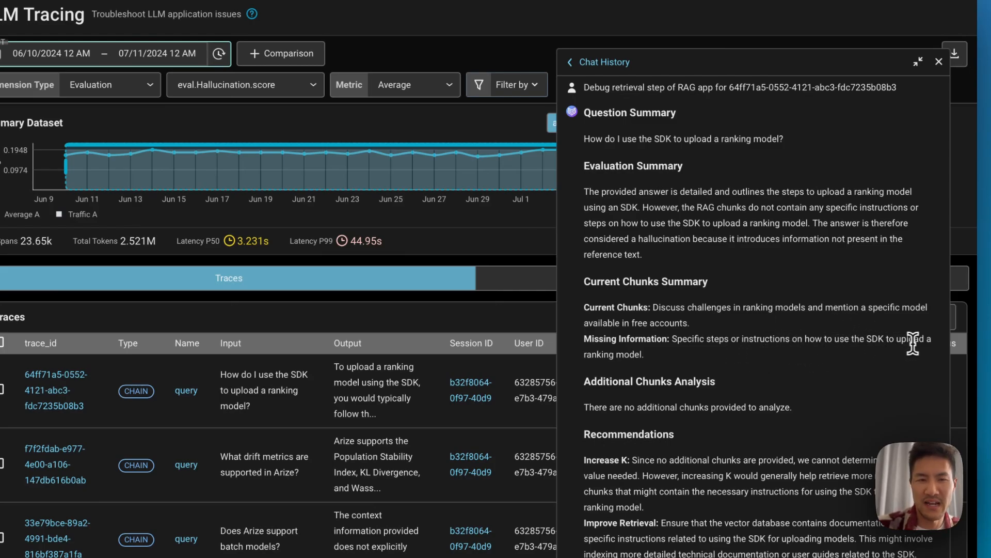
pyautogui.scroll(-3)
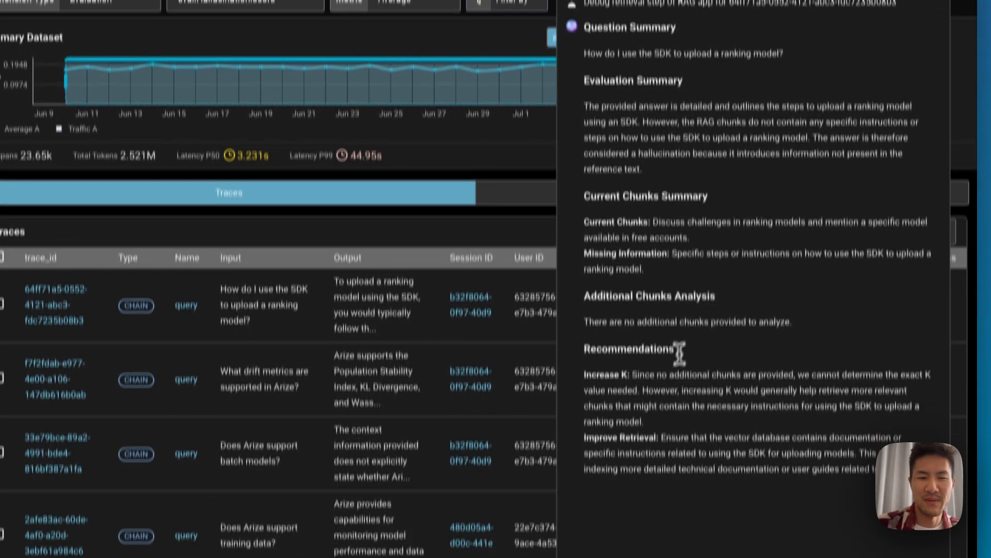
pyautogui.scroll(-3)
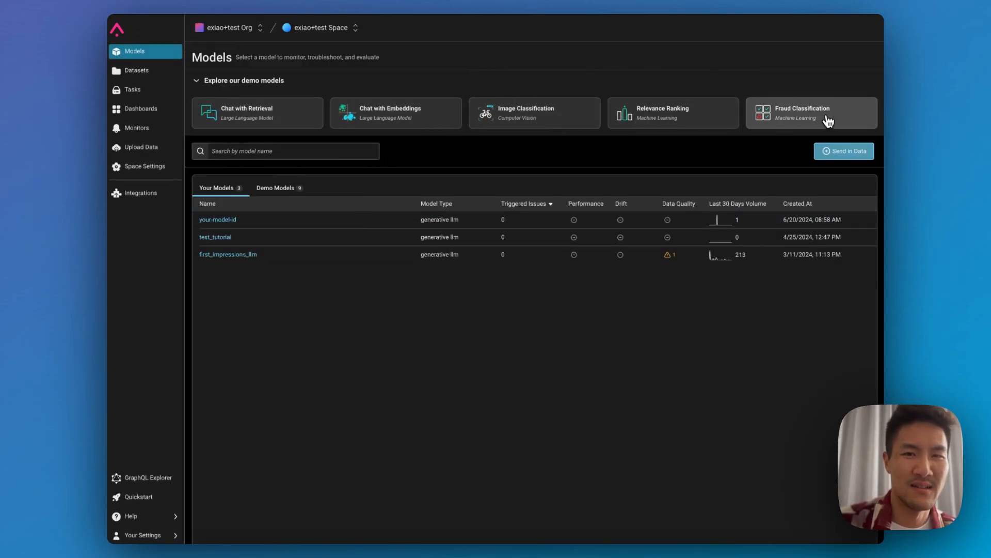
# Step: Open the Fraud Classification demo model and ask Copilot 'Give me an insight about my model'
pyautogui.click(811, 114)
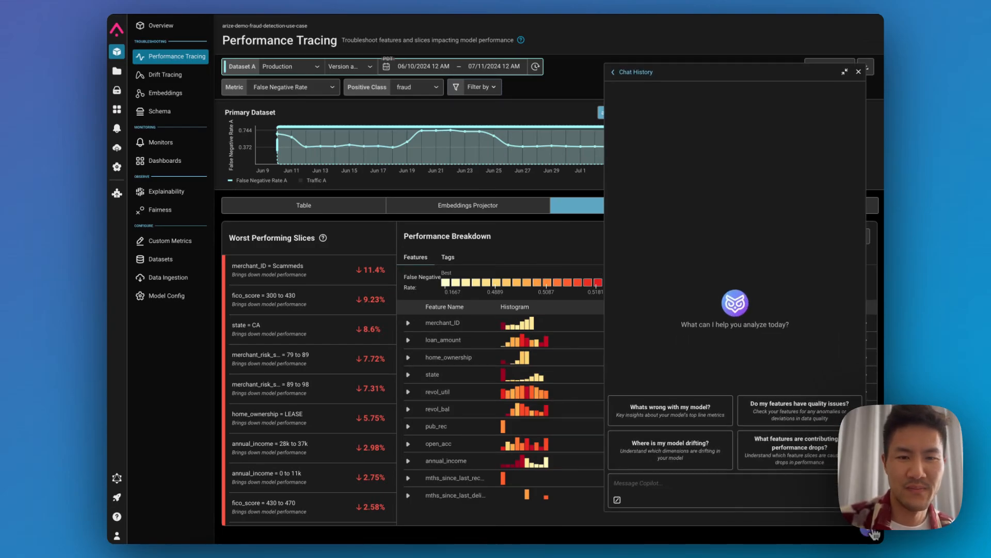
pyautogui.write('Give me an insight about my model')
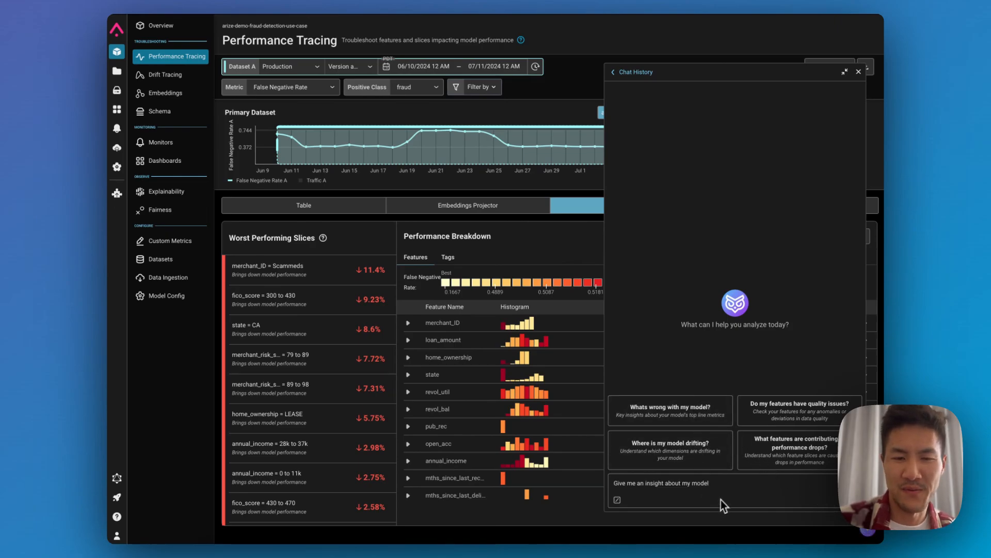
pyautogui.click(661, 483)
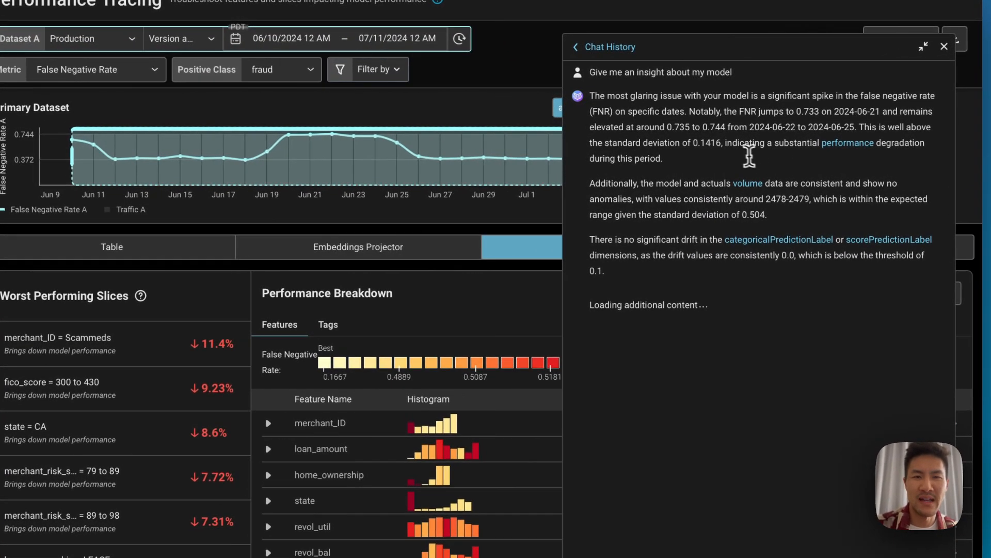
pyautogui.moveTo(734, 148)
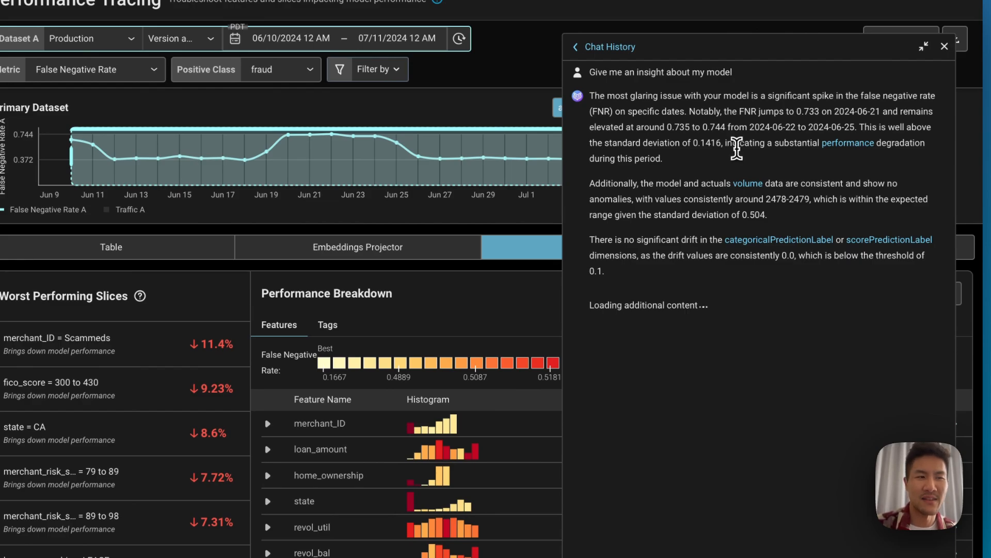
pyautogui.moveTo(812, 141)
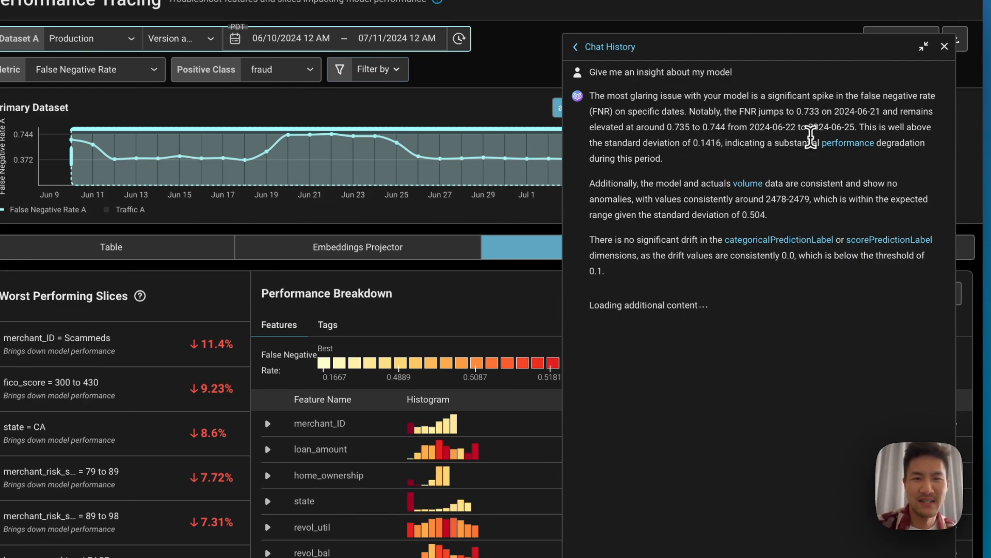
pyautogui.moveTo(796, 116)
pyautogui.write('why is the false')
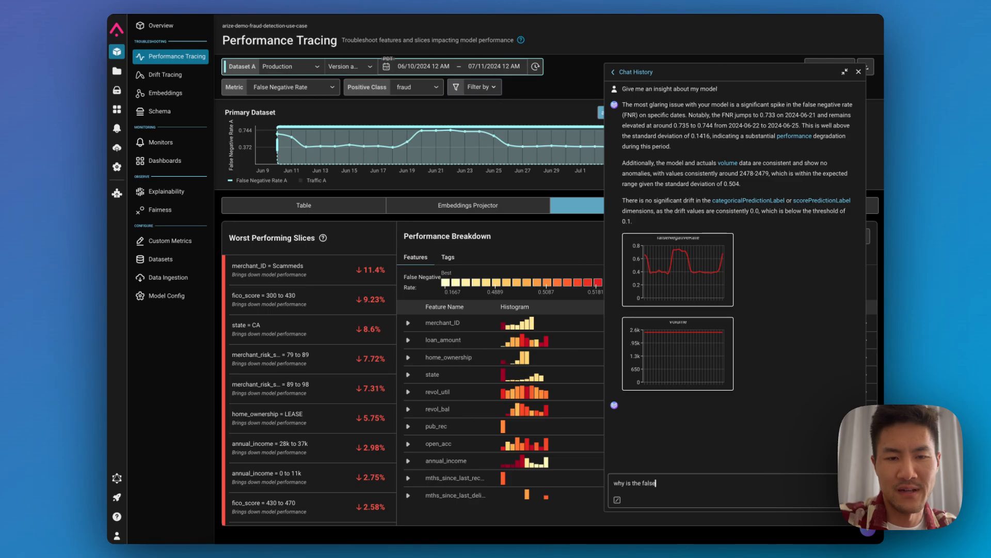
# Step: Ask Copilot 'why is the false negative rate high?' and read its merchant_ID Scammeds explanation
pyautogui.write(' negative rate high?')
pyautogui.press('Enter')
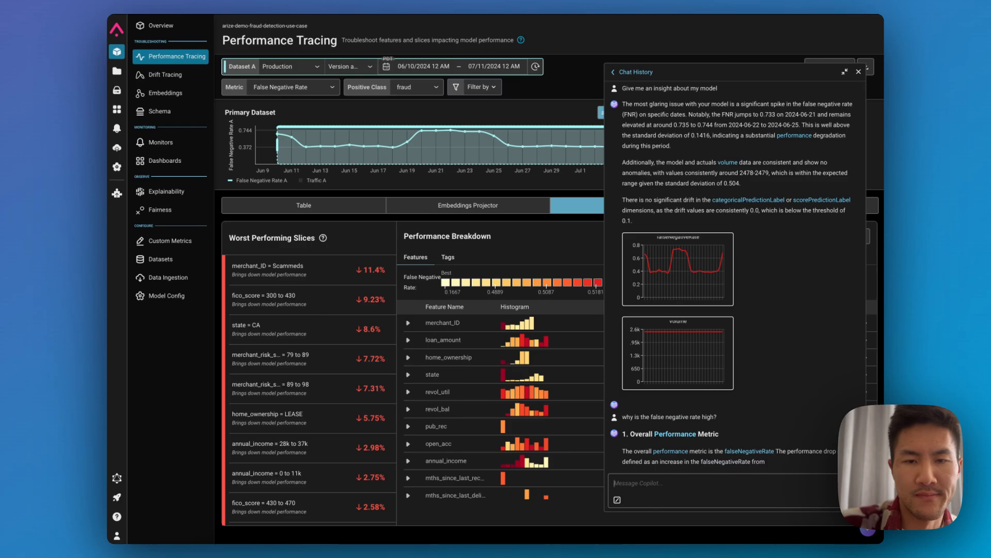
pyautogui.scroll(-3)
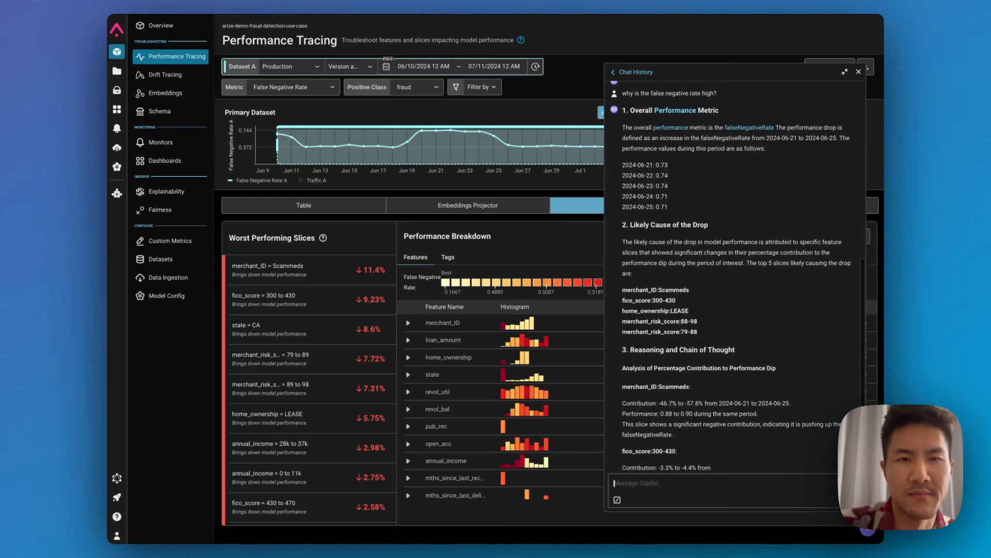
pyautogui.scroll(-3)
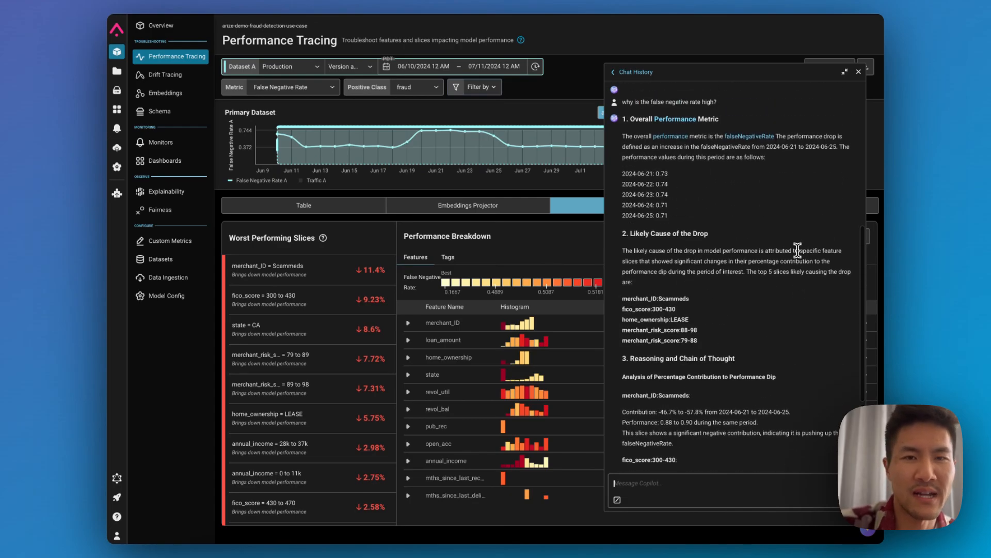
pyautogui.scroll(-3)
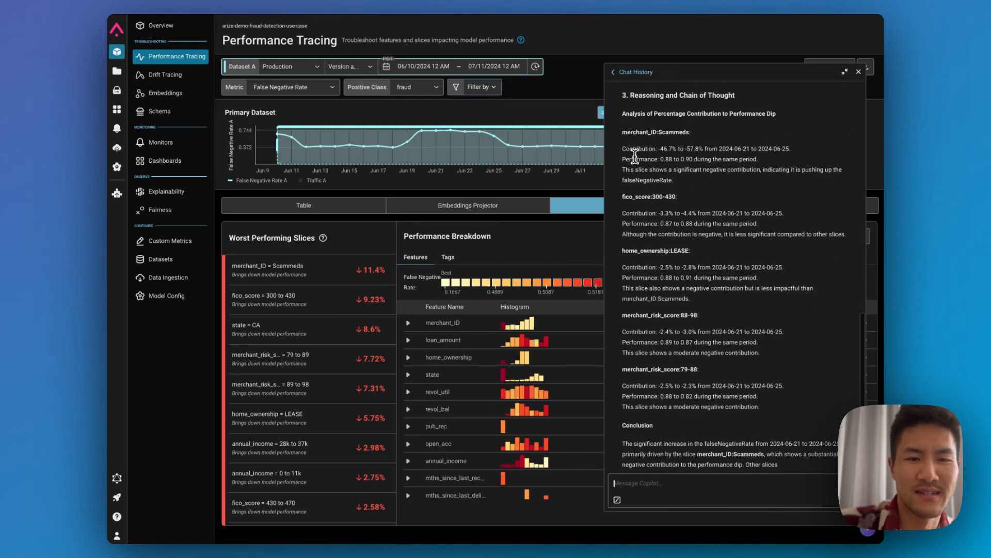
pyautogui.scroll(-3)
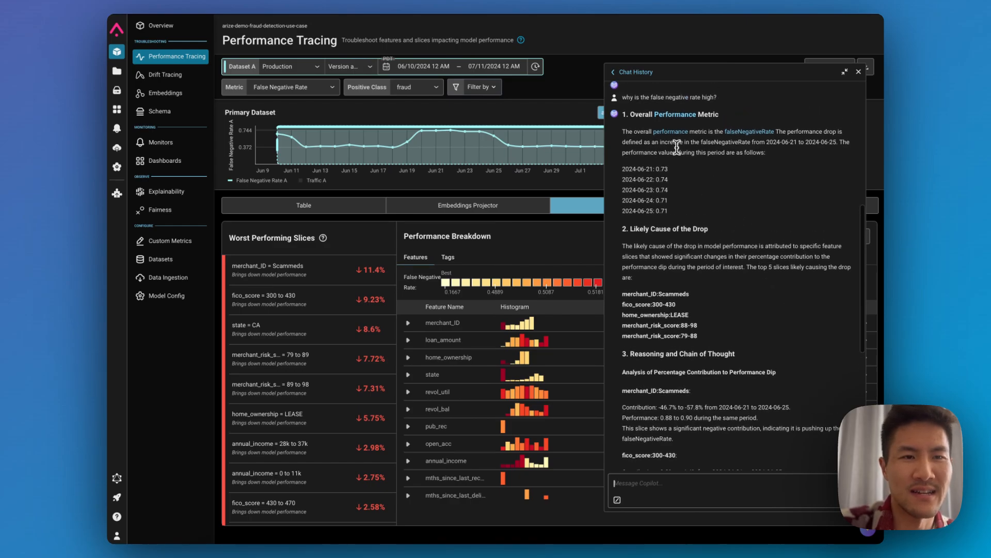
pyautogui.moveTo(678, 148)
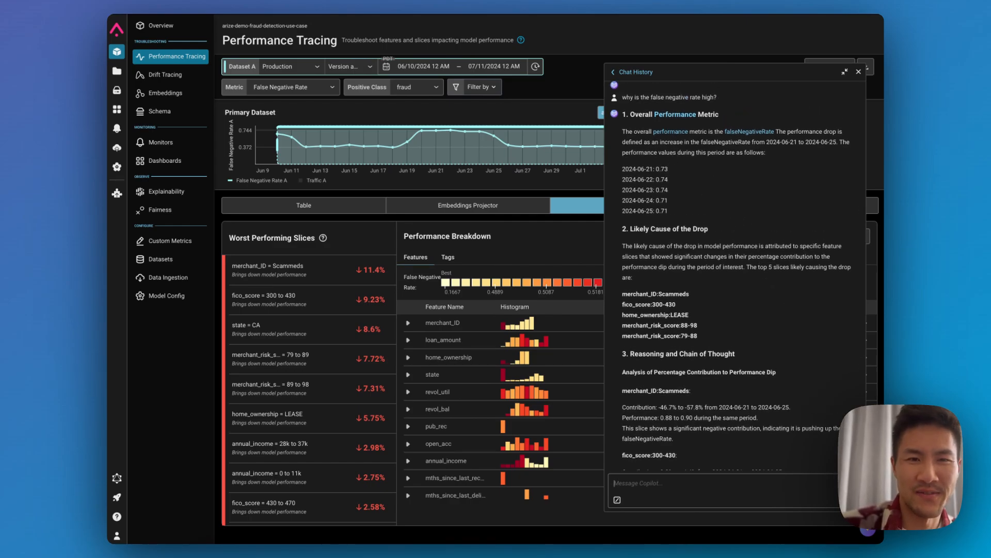
pyautogui.scroll(-3)
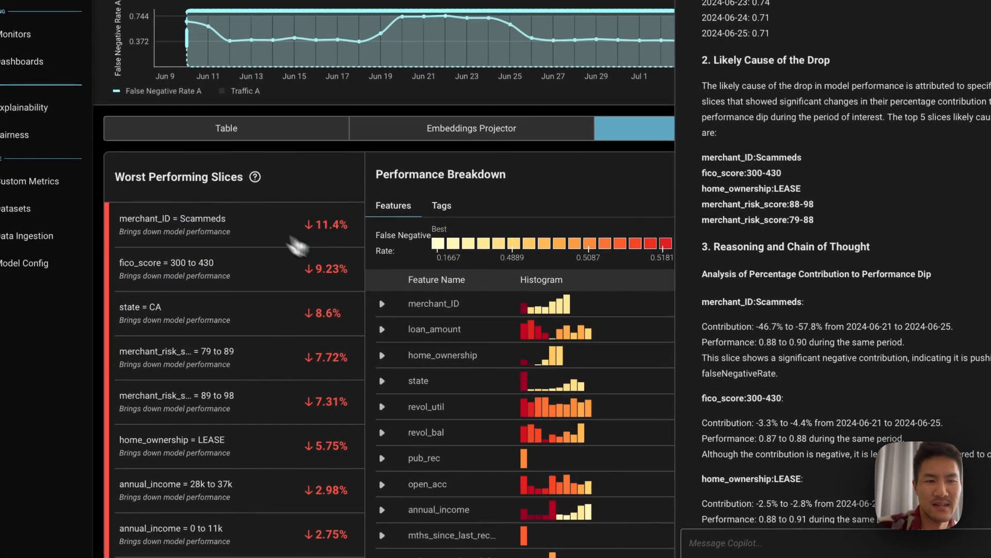
# Step: Expand the merchant_ID breakdown and read Copilot's conclusion blaming the Scammeds slice
pyautogui.click(381, 304)
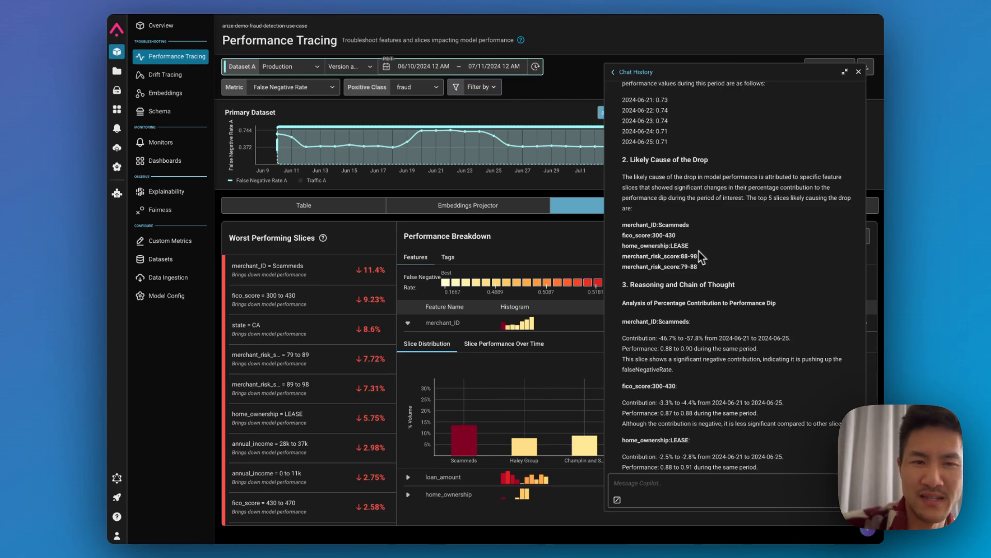
pyautogui.scroll(-3)
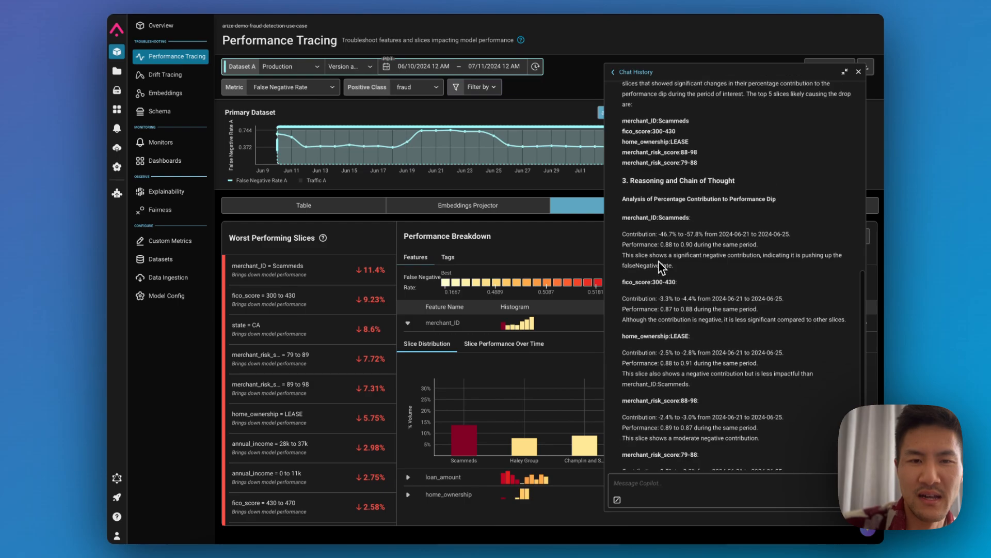
pyautogui.scroll(-3)
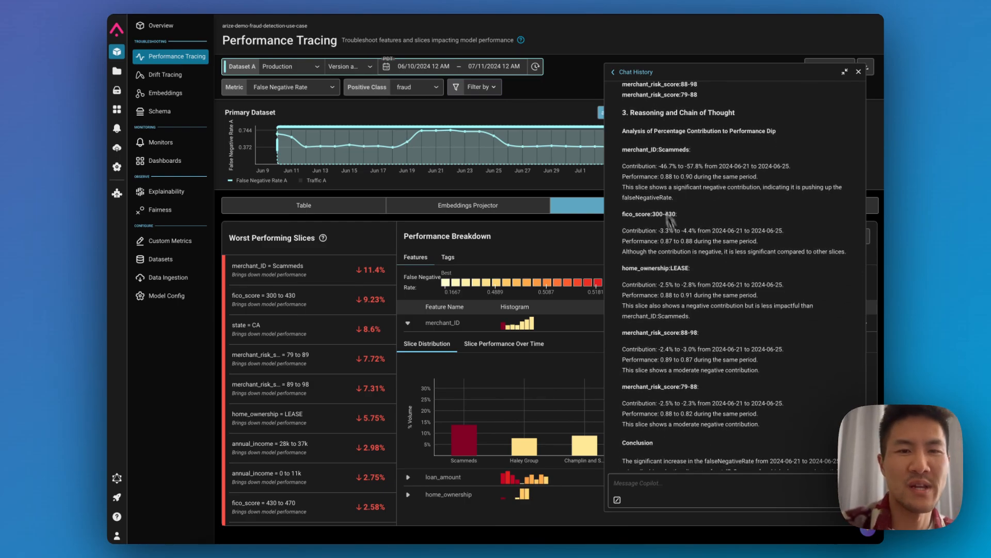
pyautogui.moveTo(684, 193)
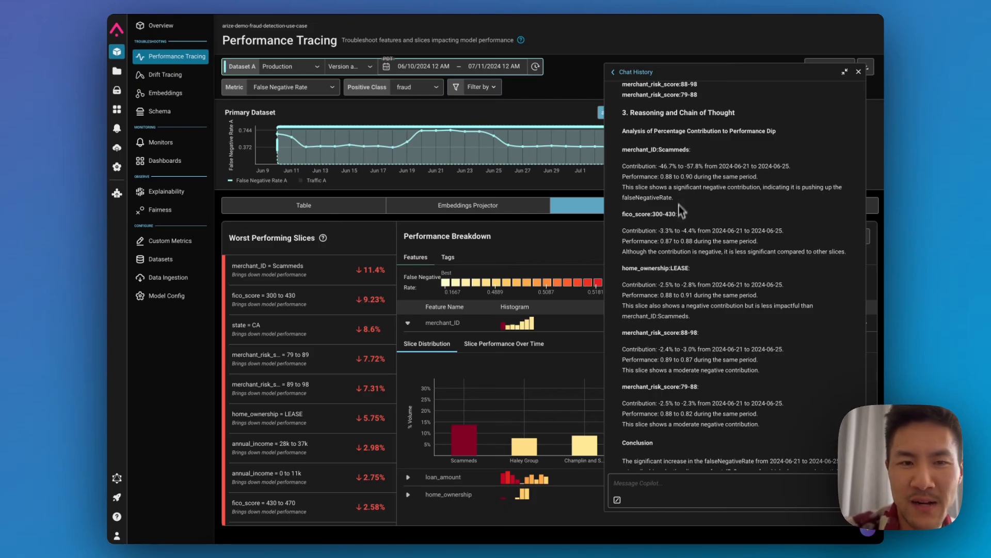
pyautogui.moveTo(661, 171)
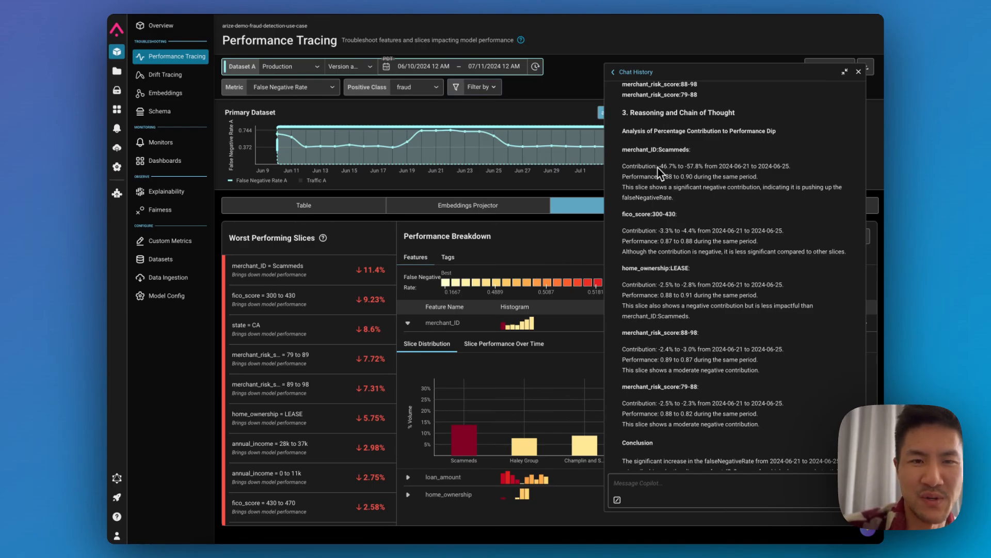
pyautogui.moveTo(798, 177)
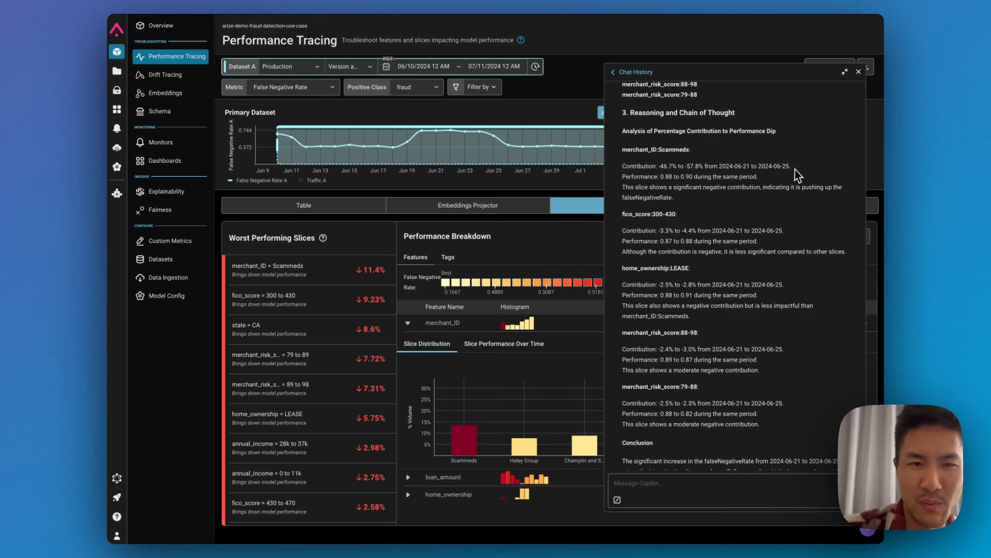
pyautogui.moveTo(684, 226)
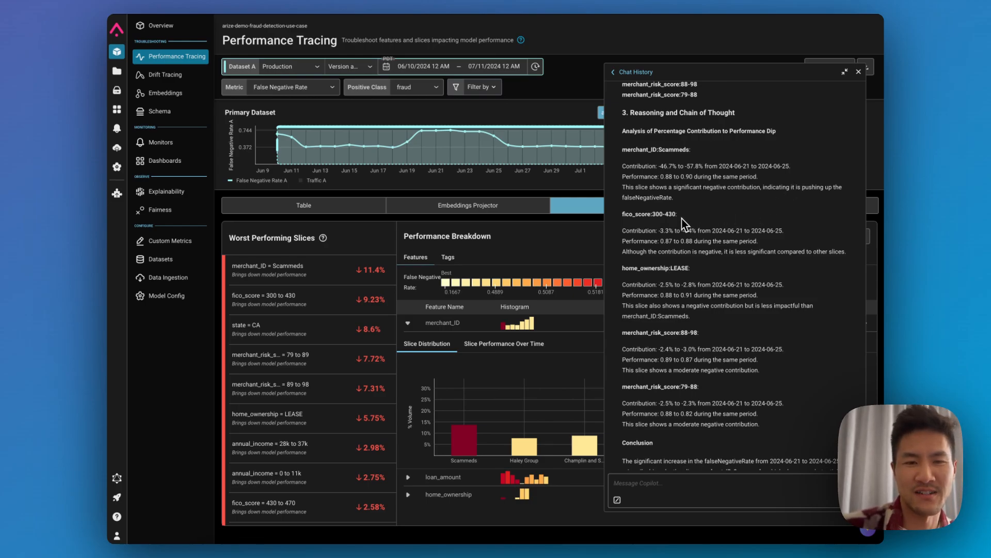
pyautogui.scroll(-3)
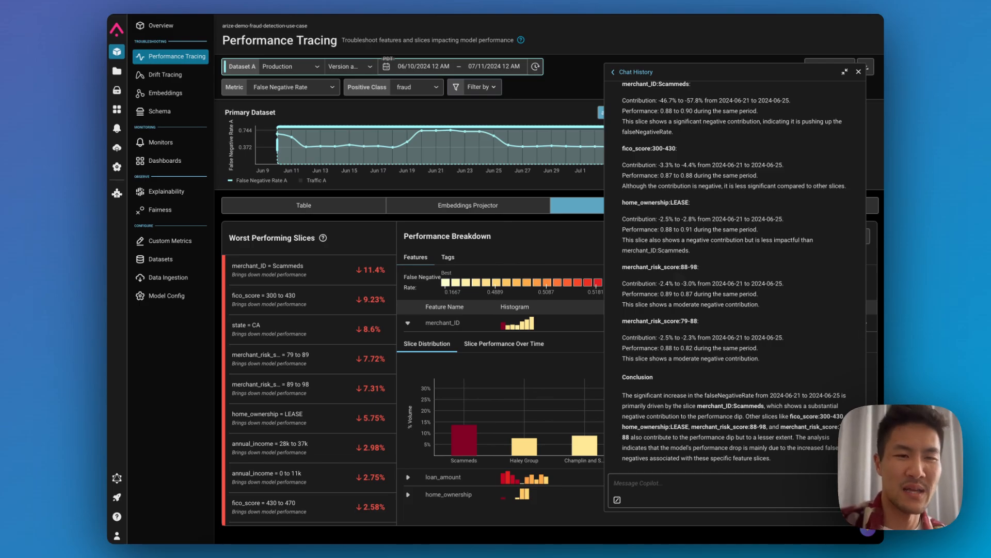
pyautogui.moveTo(467, 440)
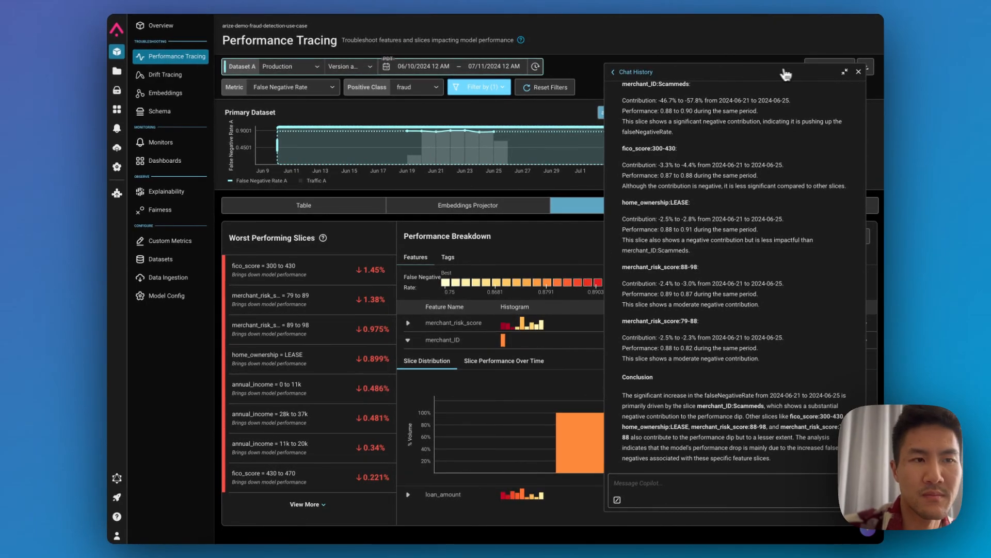
pyautogui.click(858, 72)
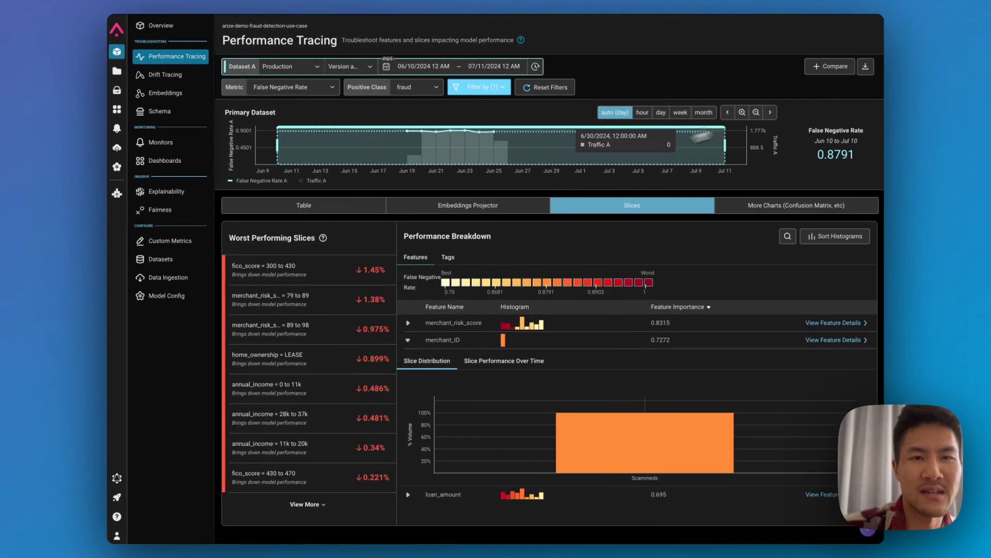
pyautogui.moveTo(406, 153)
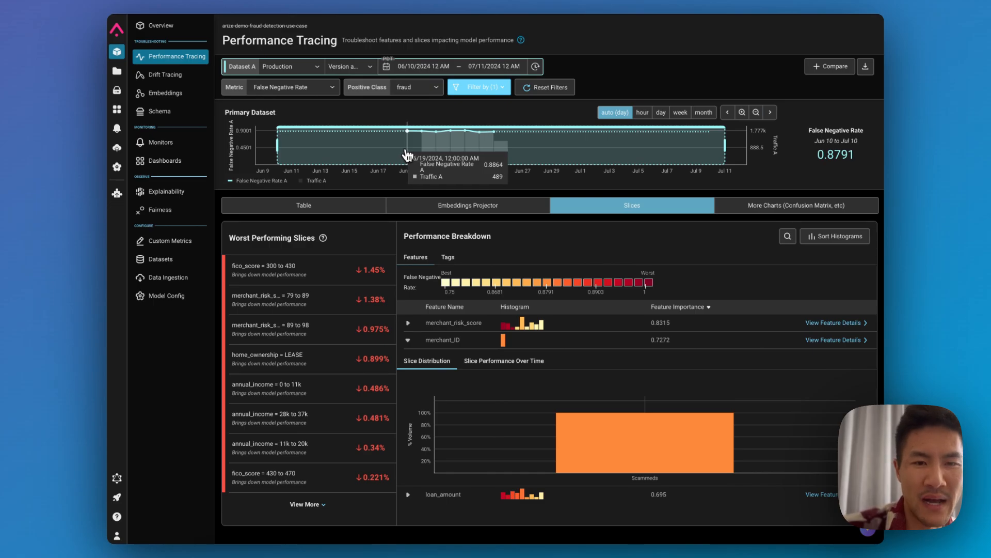
pyautogui.moveTo(419, 152)
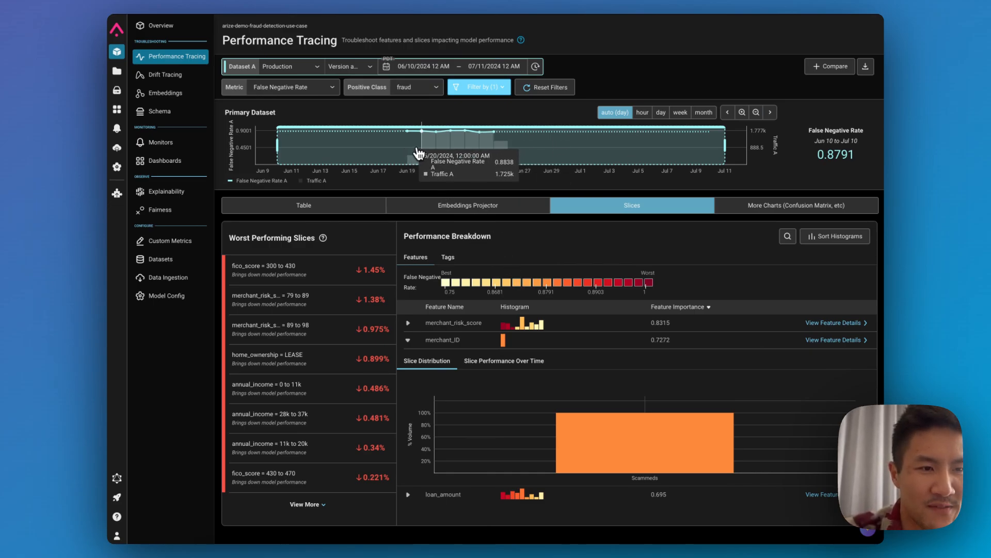
pyautogui.moveTo(484, 149)
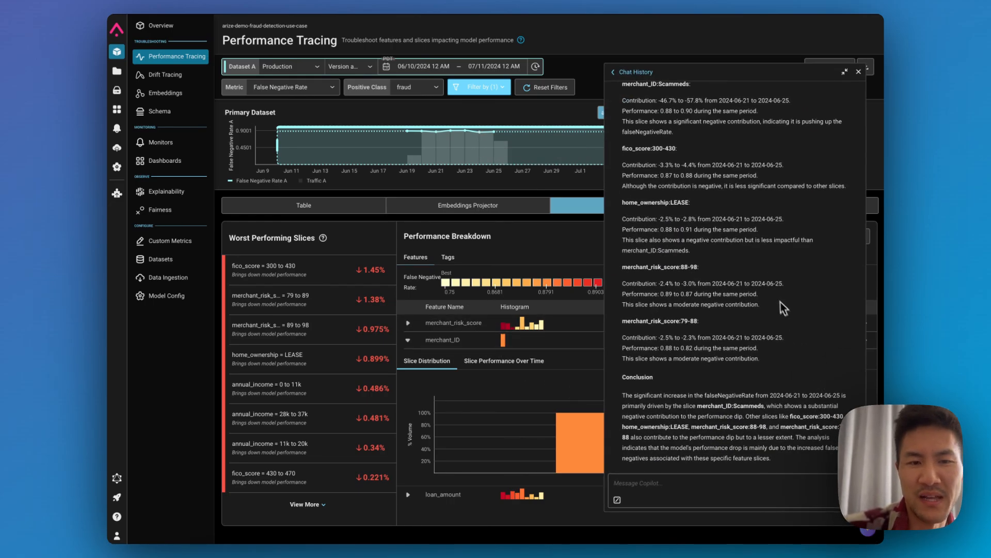
pyautogui.moveTo(746, 402)
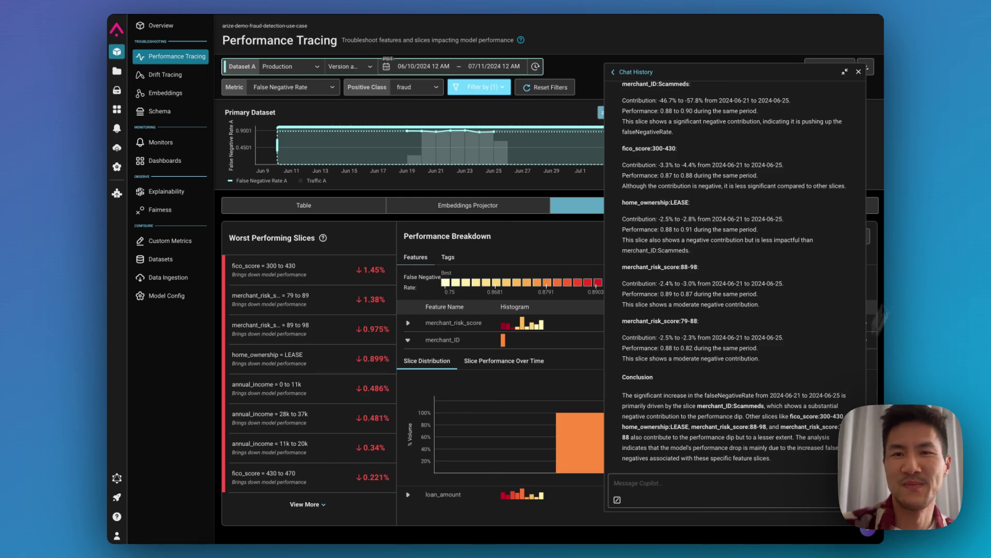
pyautogui.moveTo(971, 133)
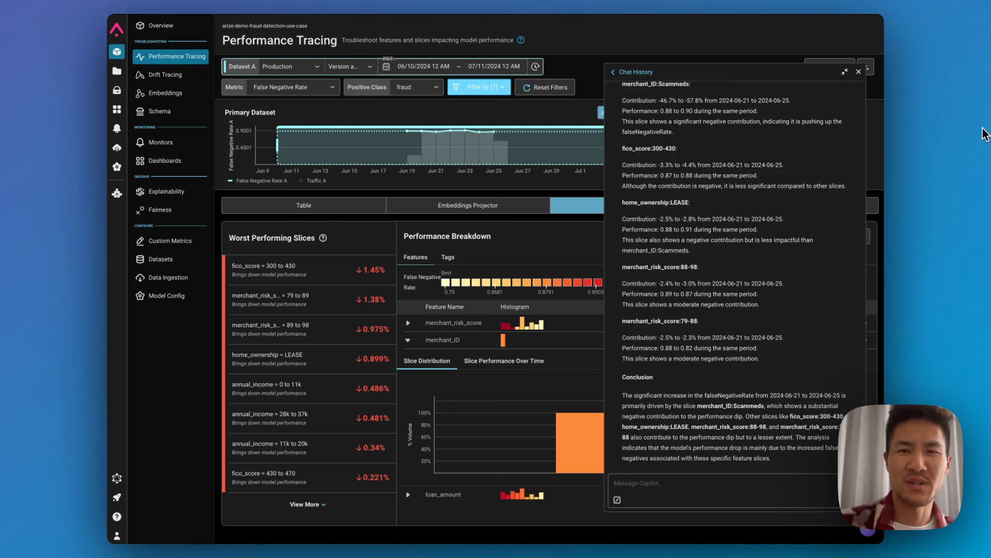